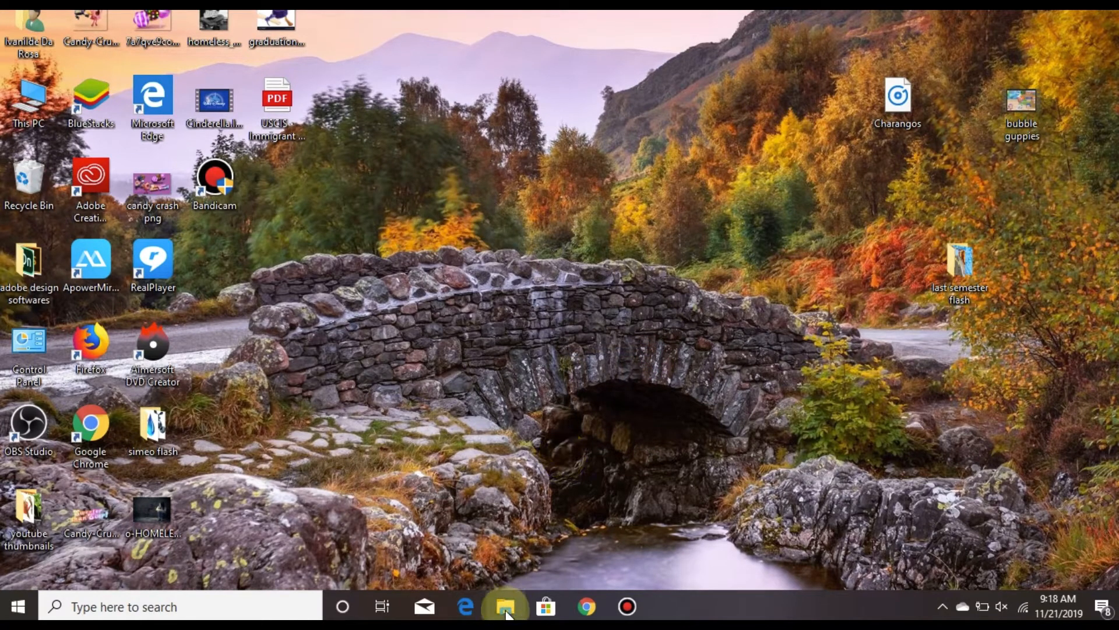
Open File Explorer from the taskbar, showing Quick access
{"action": "left_click", "coordinate": [505, 606]}
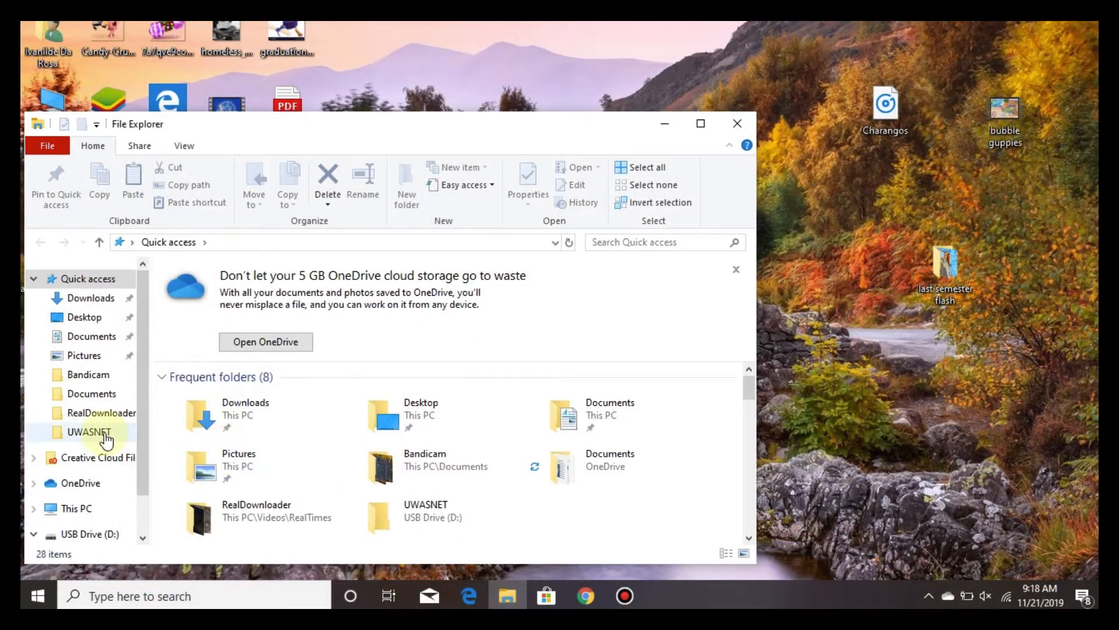
Quick-format USB Drive (D:) as FAT32 from This PC, confirming and closing the dialog
{"action": "left_click", "coordinate": [76, 509]}
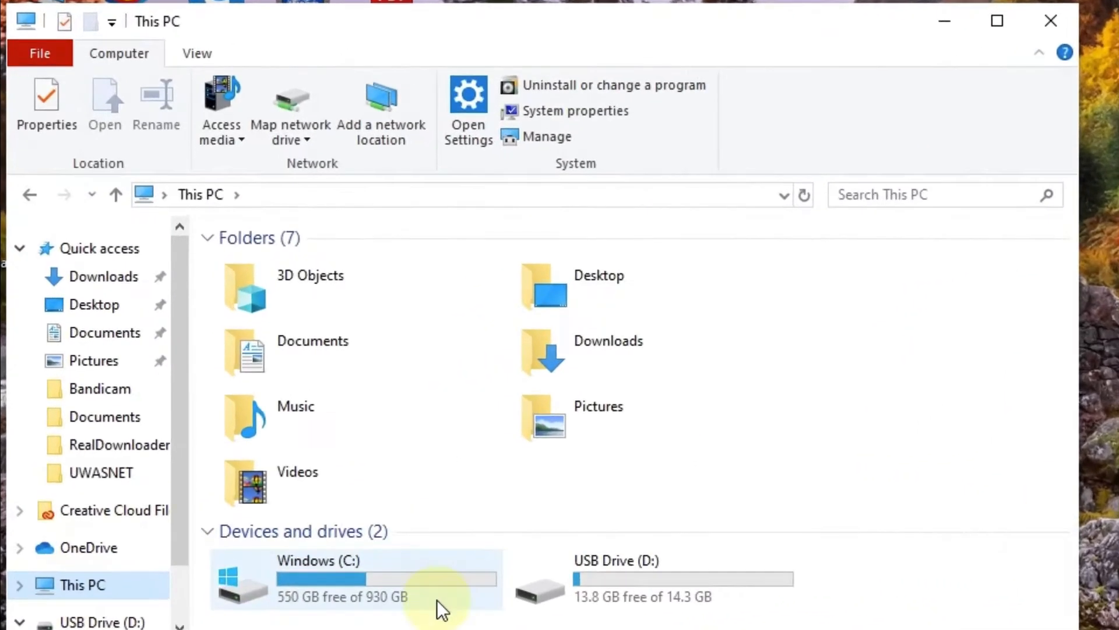
{"action": "right_click", "coordinate": [585, 578]}
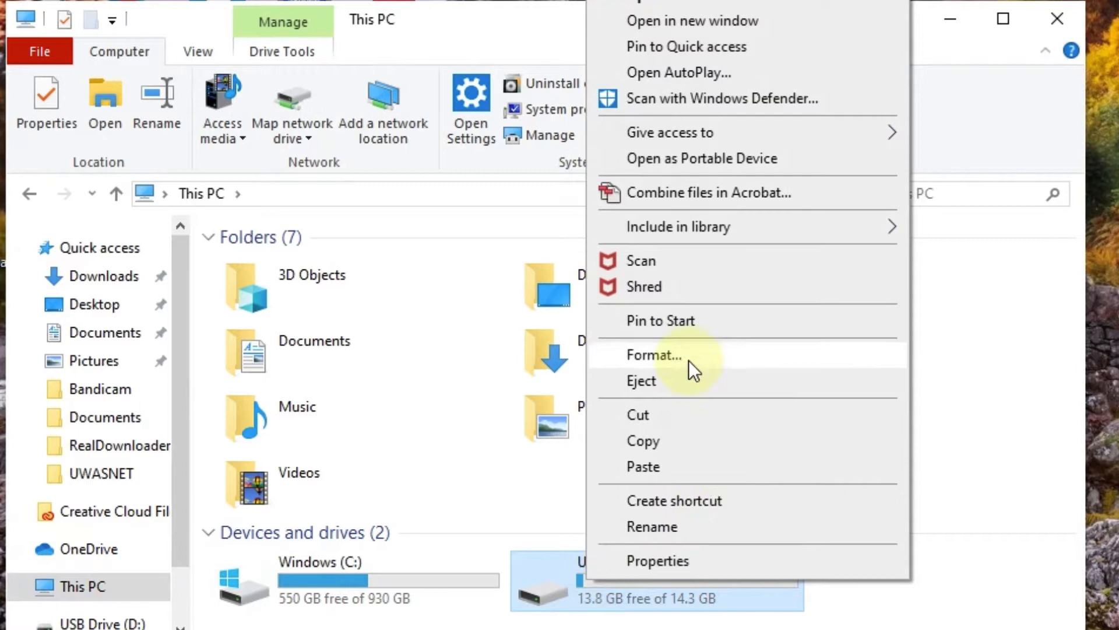
{"action": "left_click", "coordinate": [652, 355]}
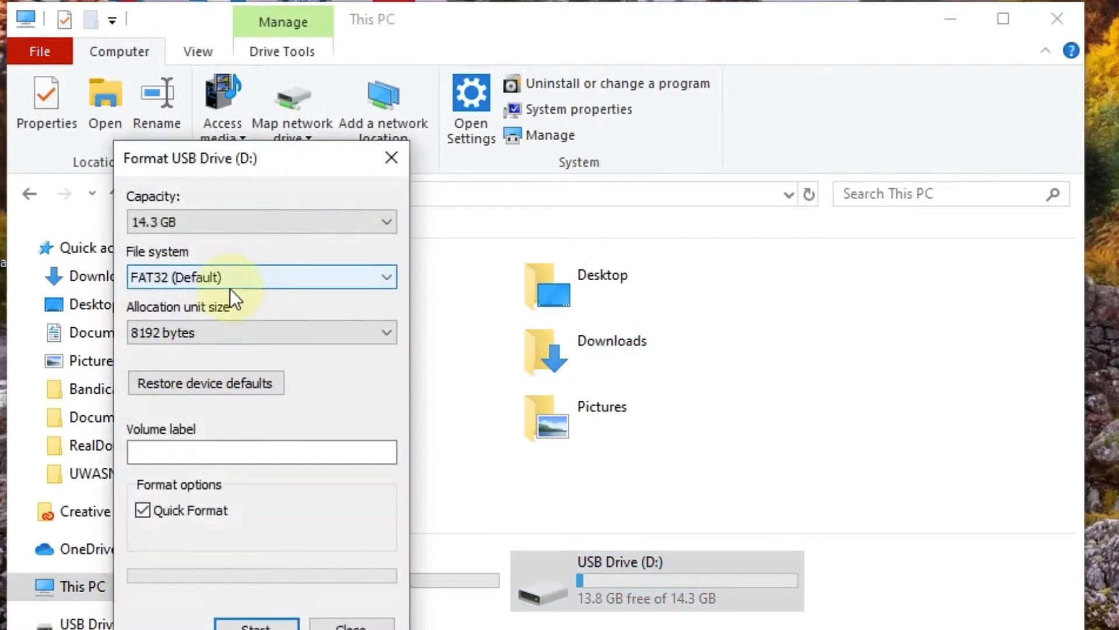
{"action": "mouse_move", "coordinate": [261, 600]}
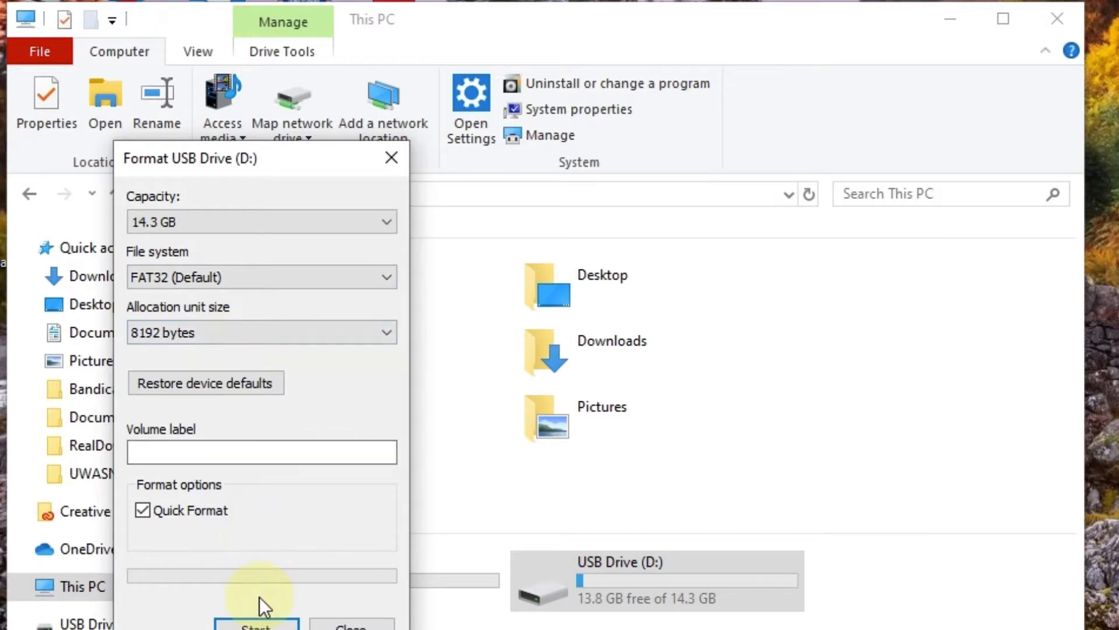
{"action": "left_click", "coordinate": [255, 623]}
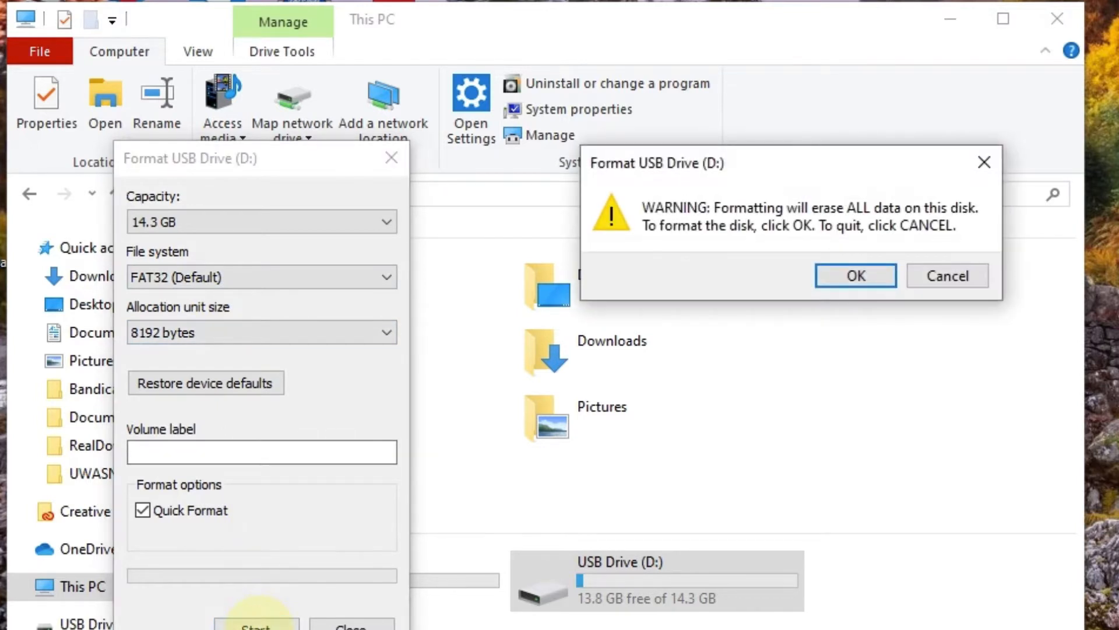
{"action": "left_click", "coordinate": [855, 275]}
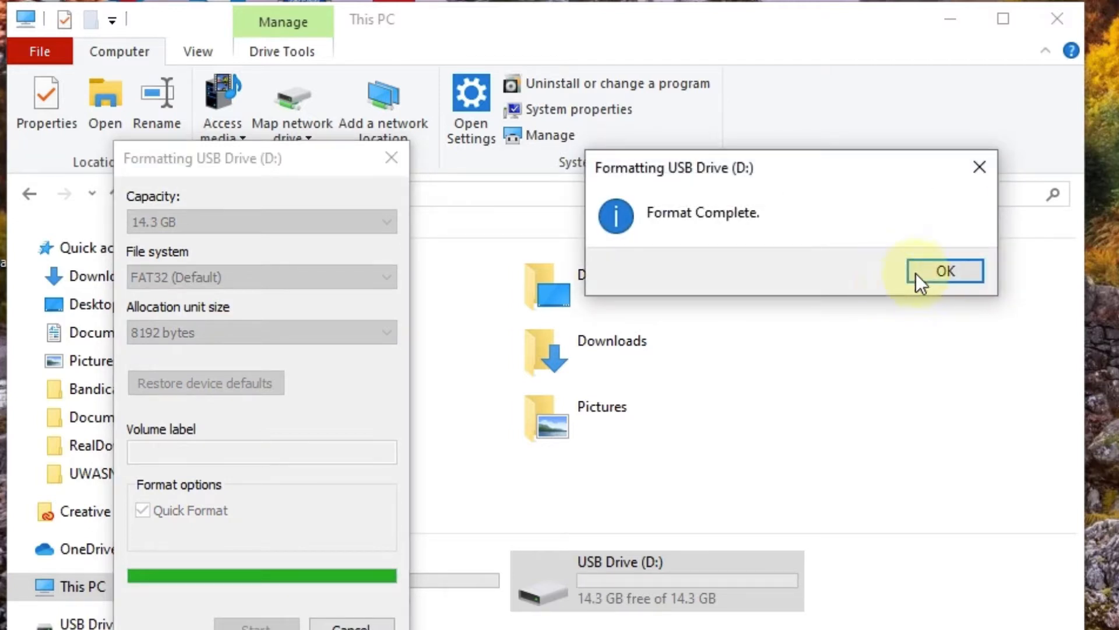
{"action": "left_click", "coordinate": [944, 271]}
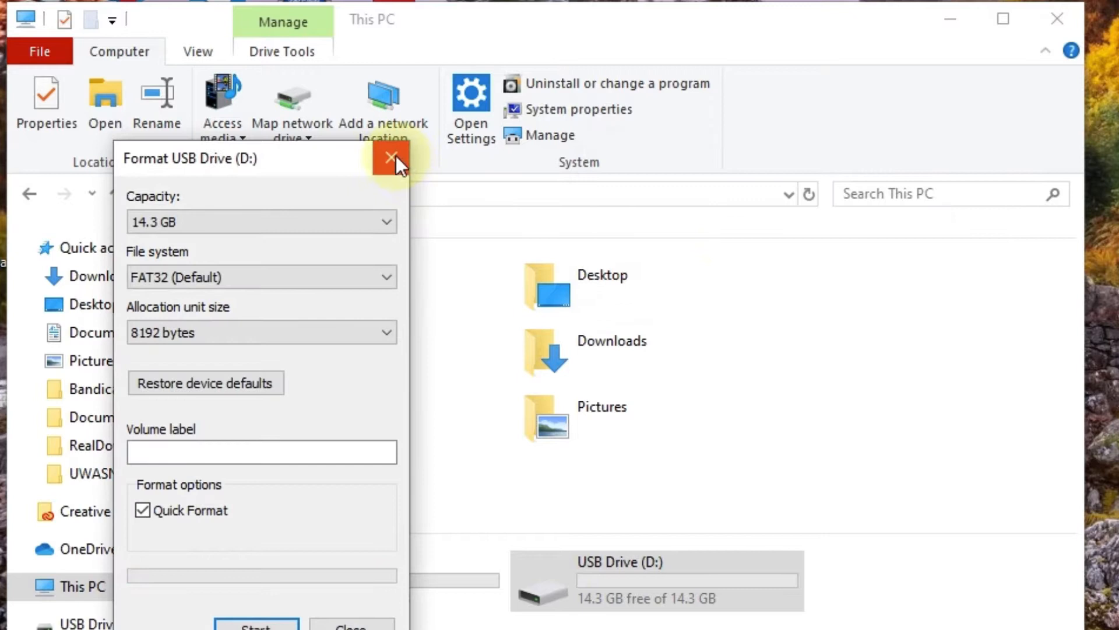
{"action": "left_click", "coordinate": [390, 159]}
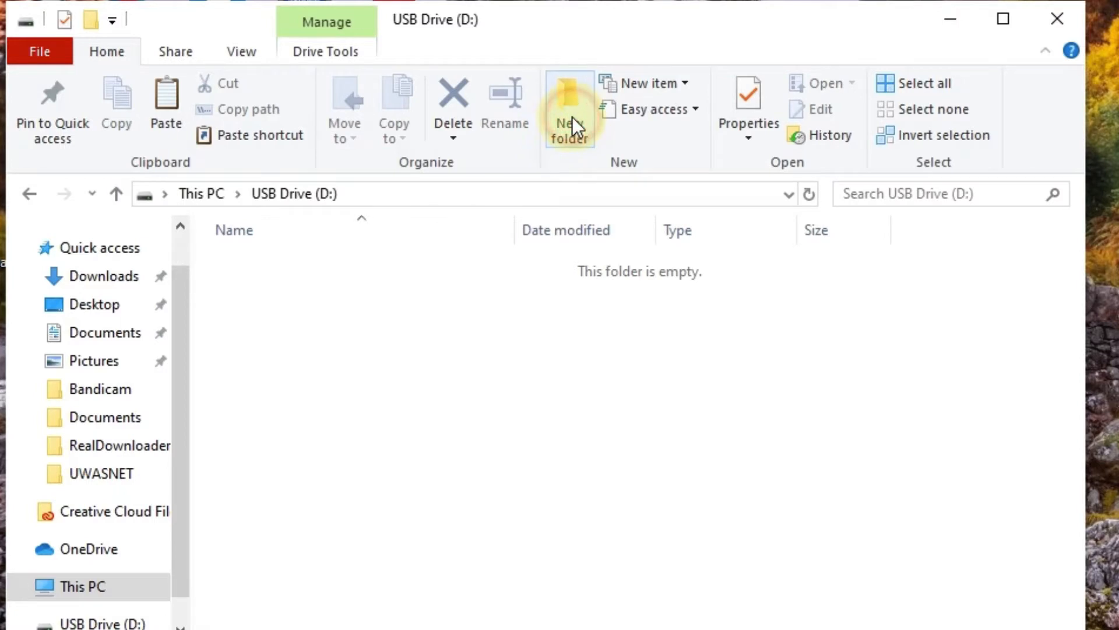
Create a folder named SHAREFACTORY on the USB drive and open it
{"action": "left_click", "coordinate": [569, 107]}
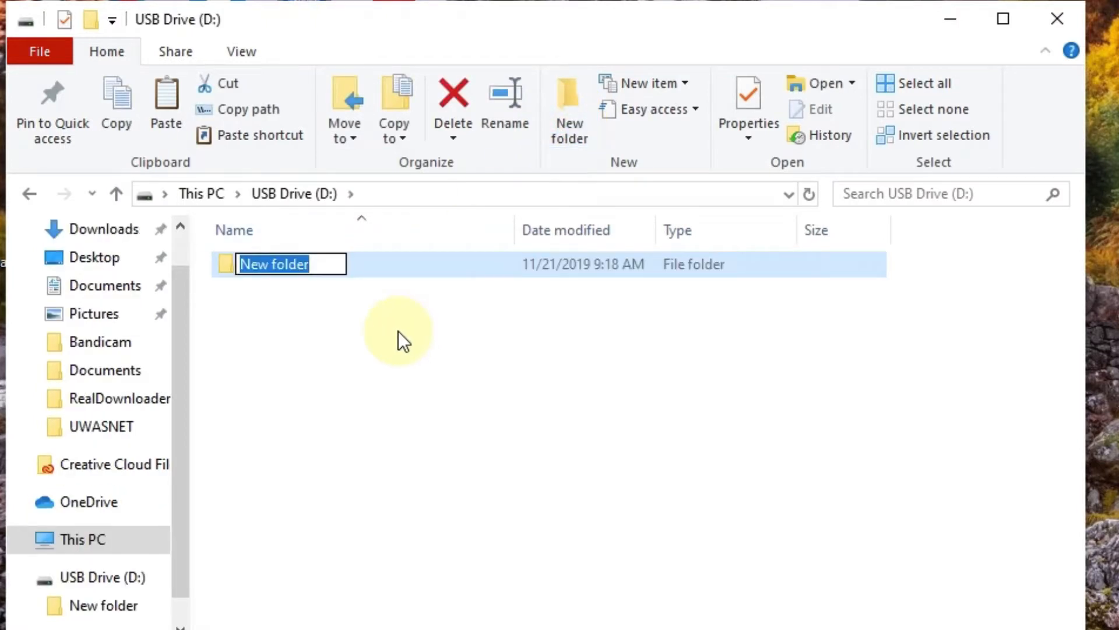
{"action": "type", "text": "SHAREFAC"}
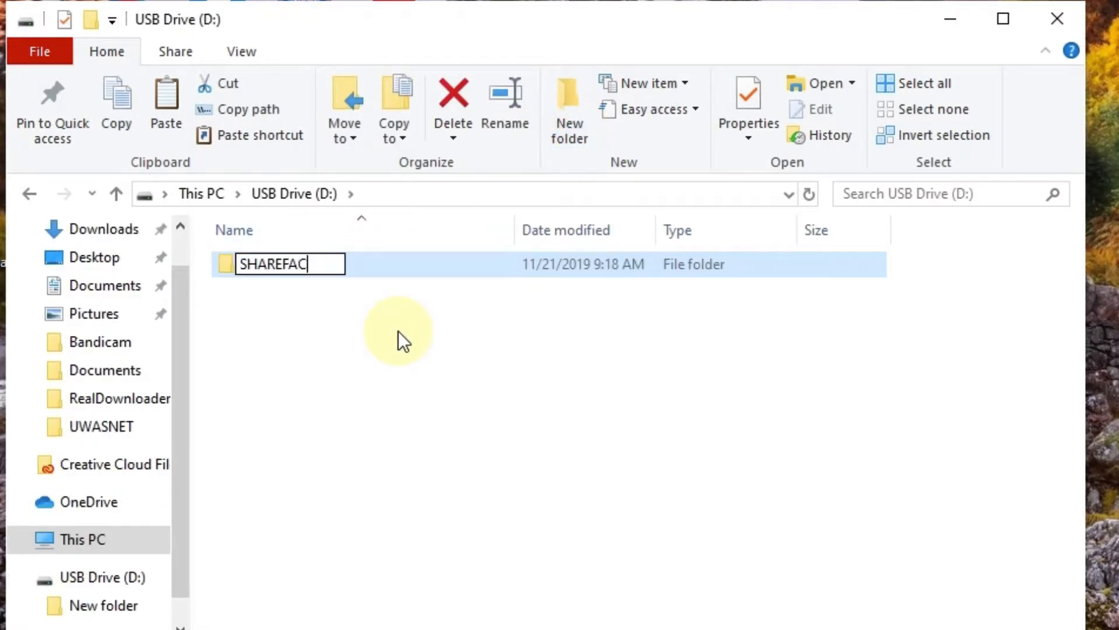
{"action": "type", "text": "TORY"}
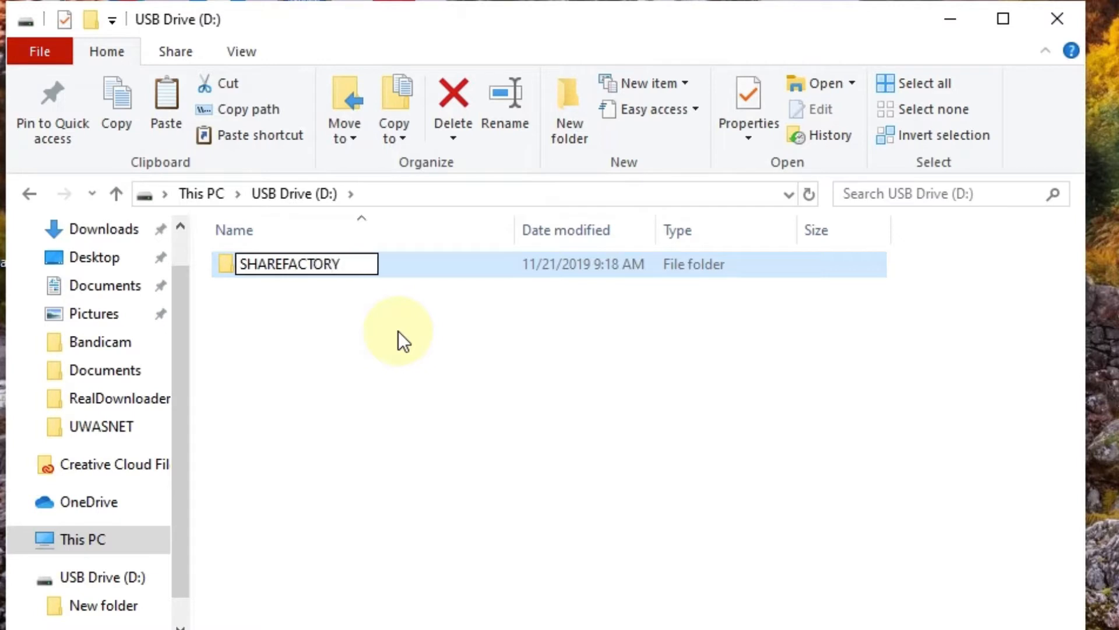
{"action": "double_click", "coordinate": [307, 264]}
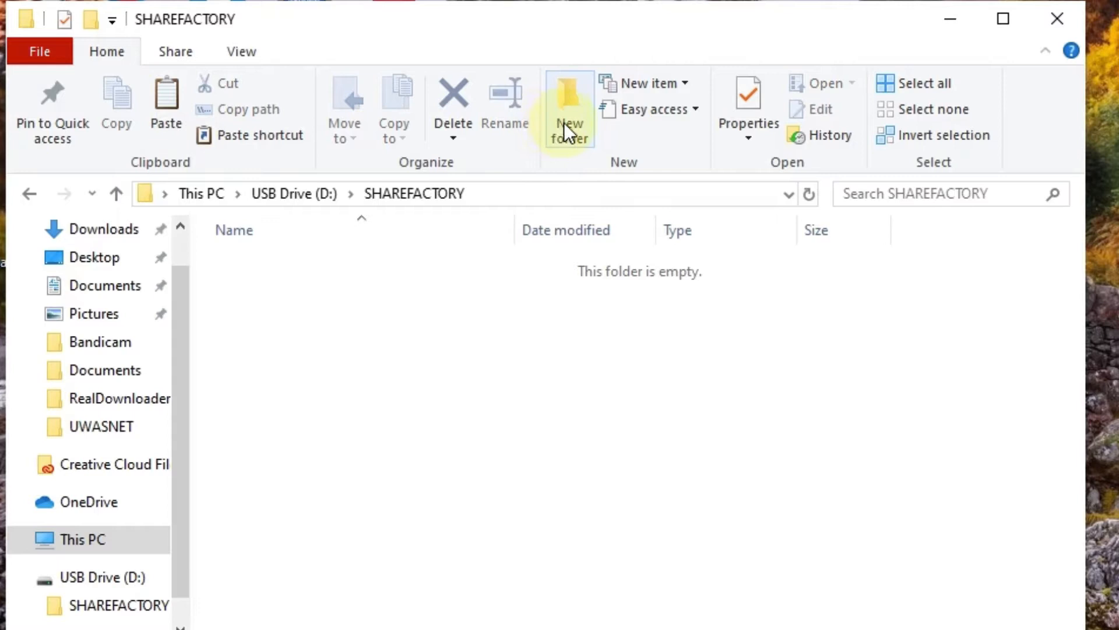
Create a MUSIC folder inside SHAREFACTORY and open it
{"action": "left_click", "coordinate": [569, 114]}
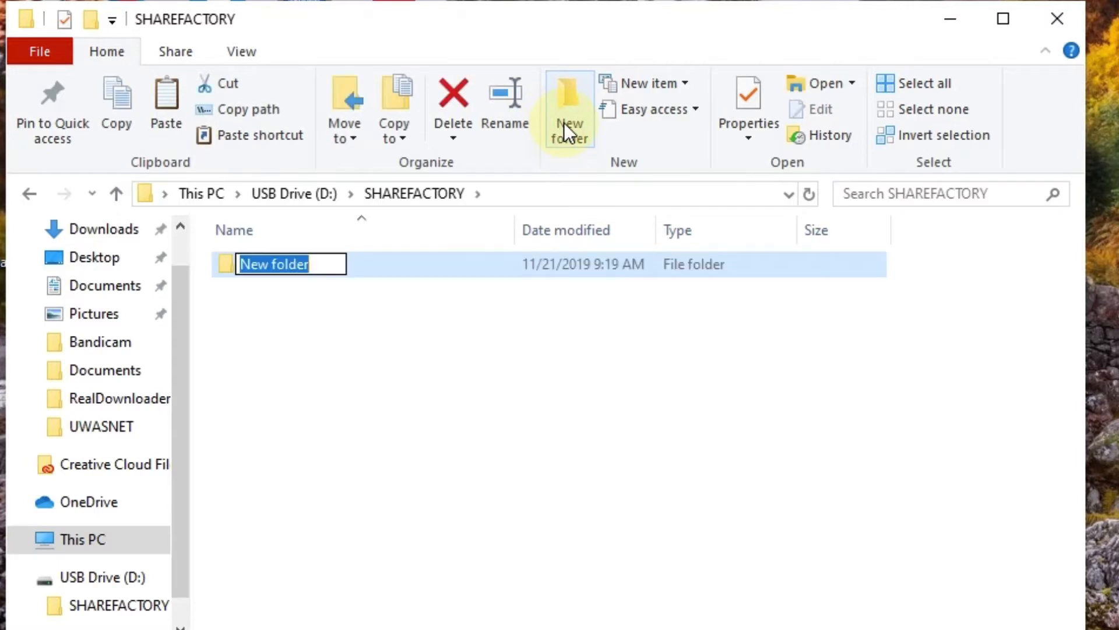
{"action": "type", "text": "A"}
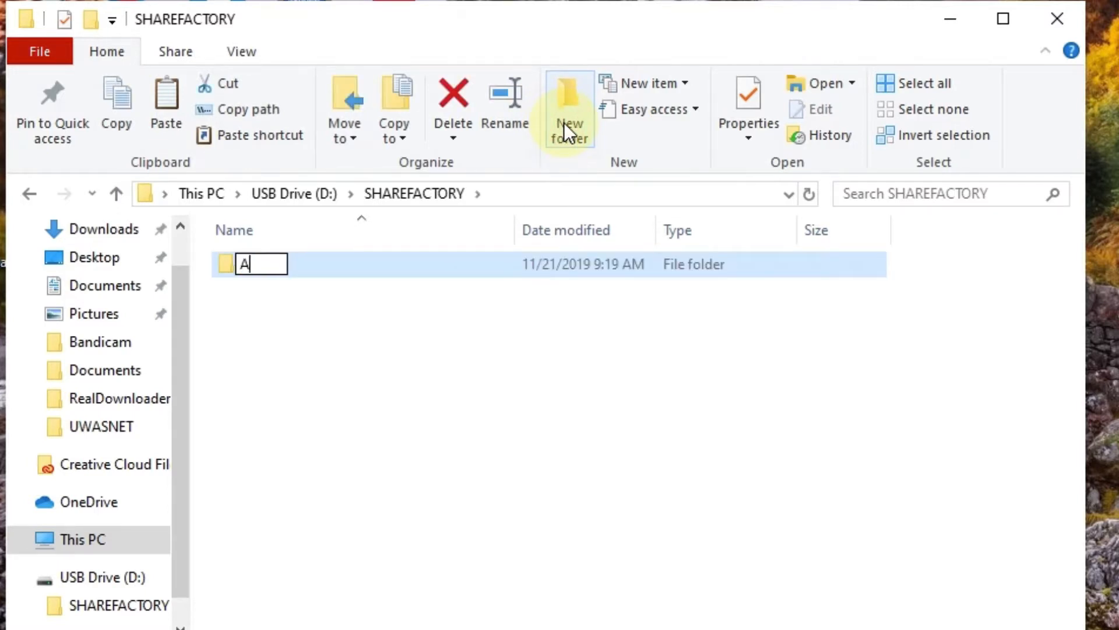
{"action": "key", "text": "BackSpace"}
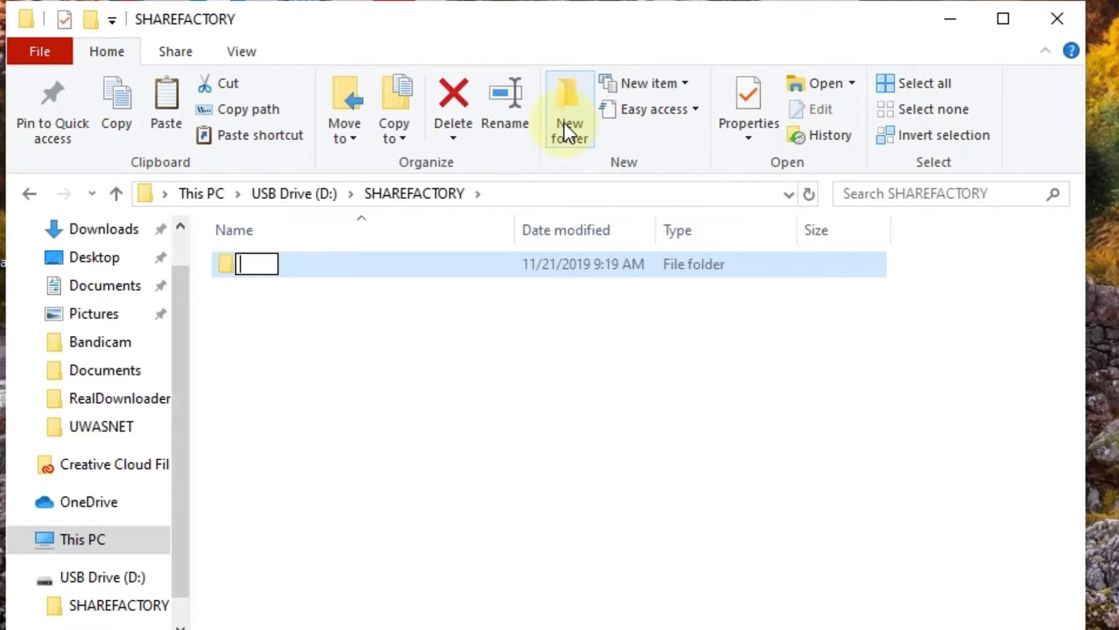
{"action": "type", "text": "MUSIC"}
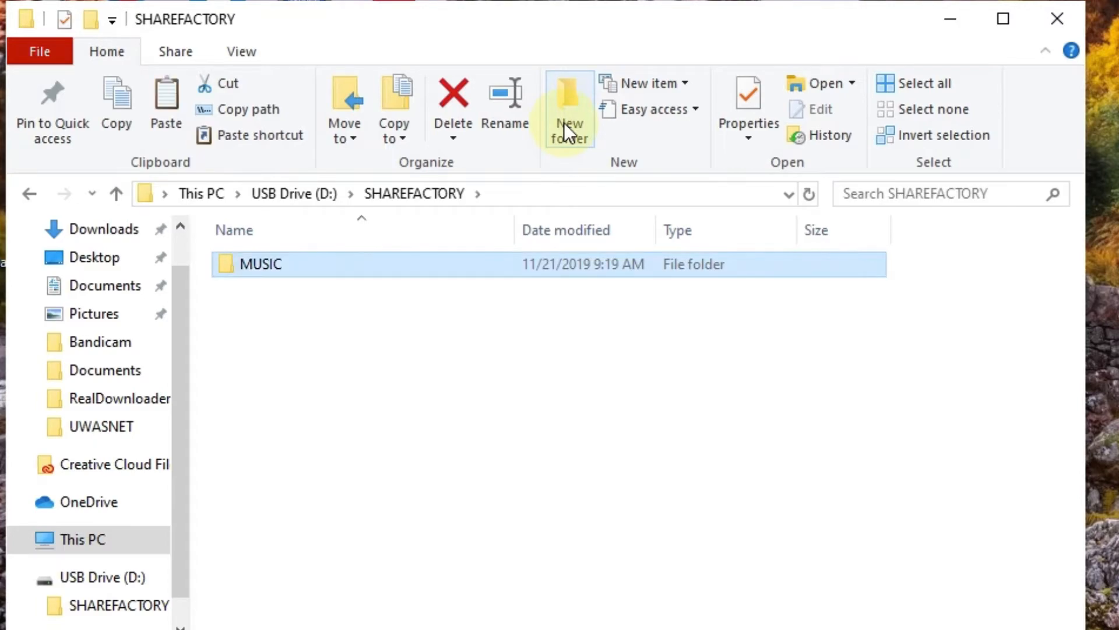
{"action": "double_click", "coordinate": [261, 264]}
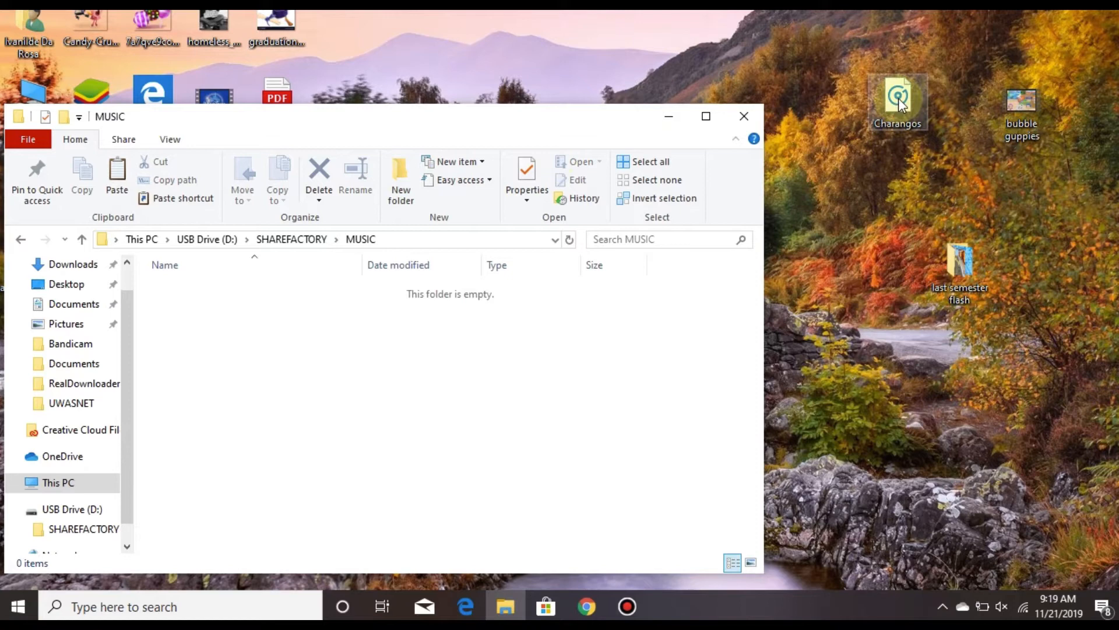
Copy Charangos.mp3 into MUSIC, then verify it via USB Drive (D:) > SHAREFACTORY > MUSIC
{"action": "left_click_drag", "start_coordinate": [897, 100], "coordinate": [435, 353]}
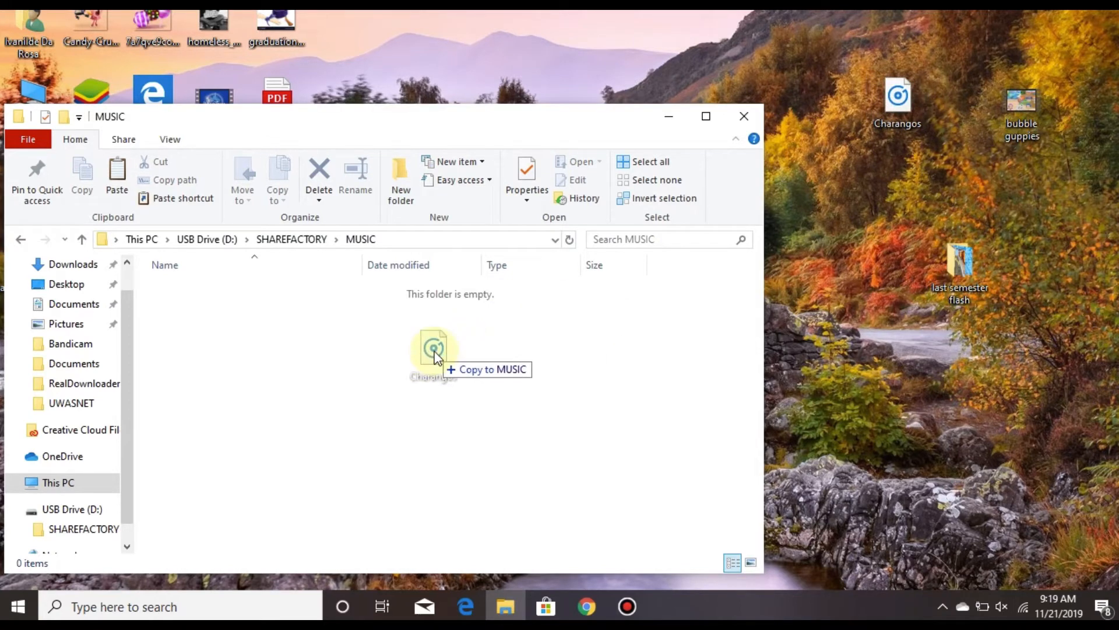
{"action": "left_click_drag", "start_coordinate": [433, 347], "coordinate": [433, 347]}
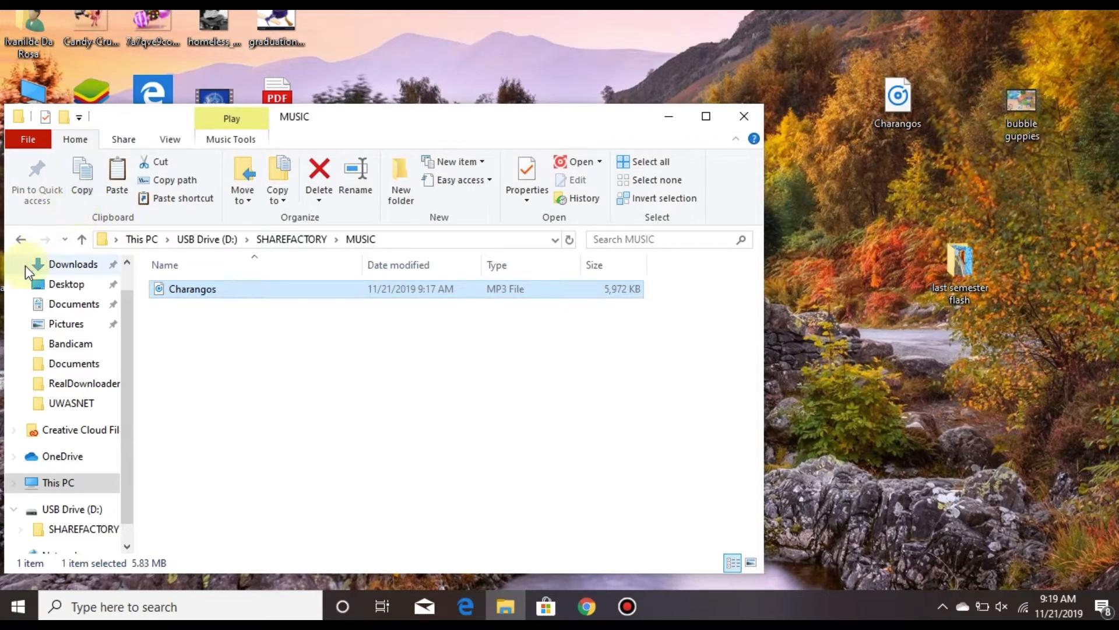
{"action": "left_click", "coordinate": [21, 239]}
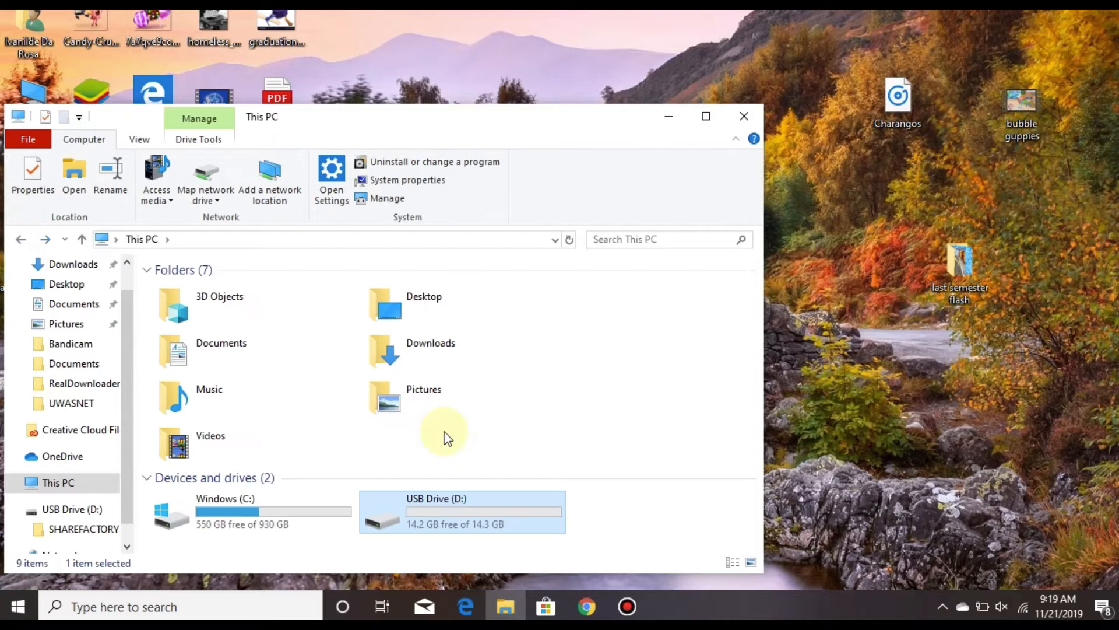
{"action": "double_click", "coordinate": [462, 512]}
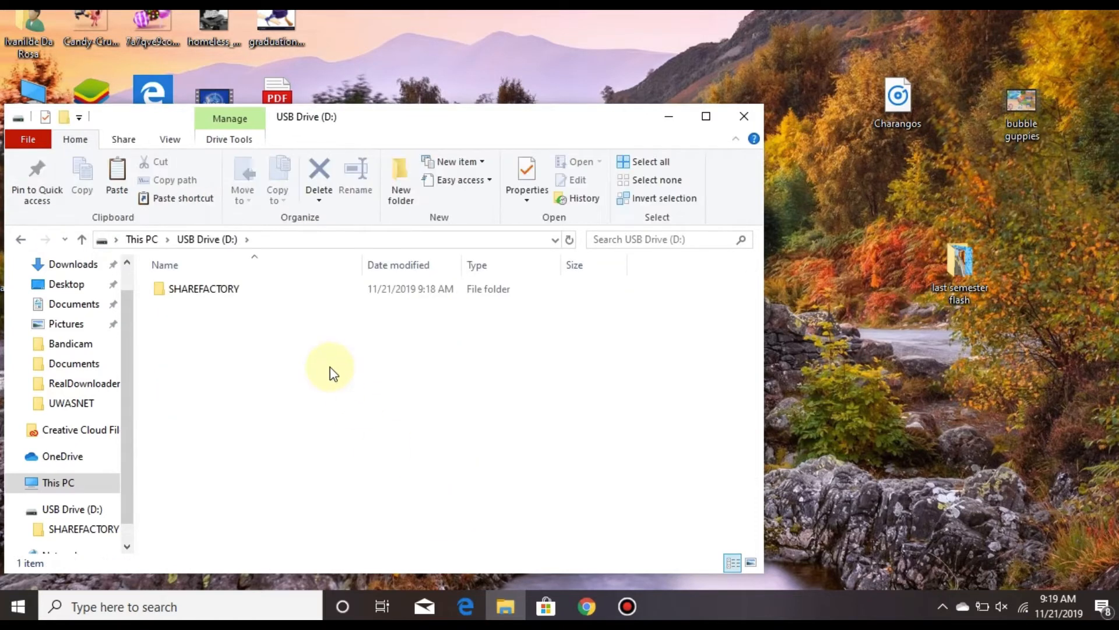
{"action": "double_click", "coordinate": [204, 288]}
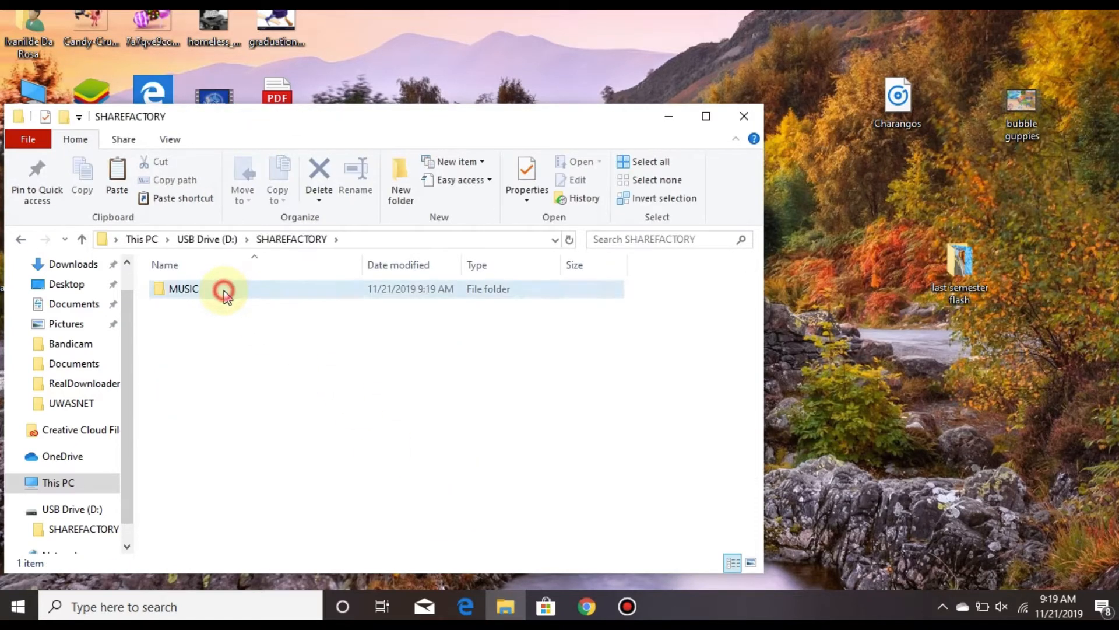
{"action": "double_click", "coordinate": [183, 289]}
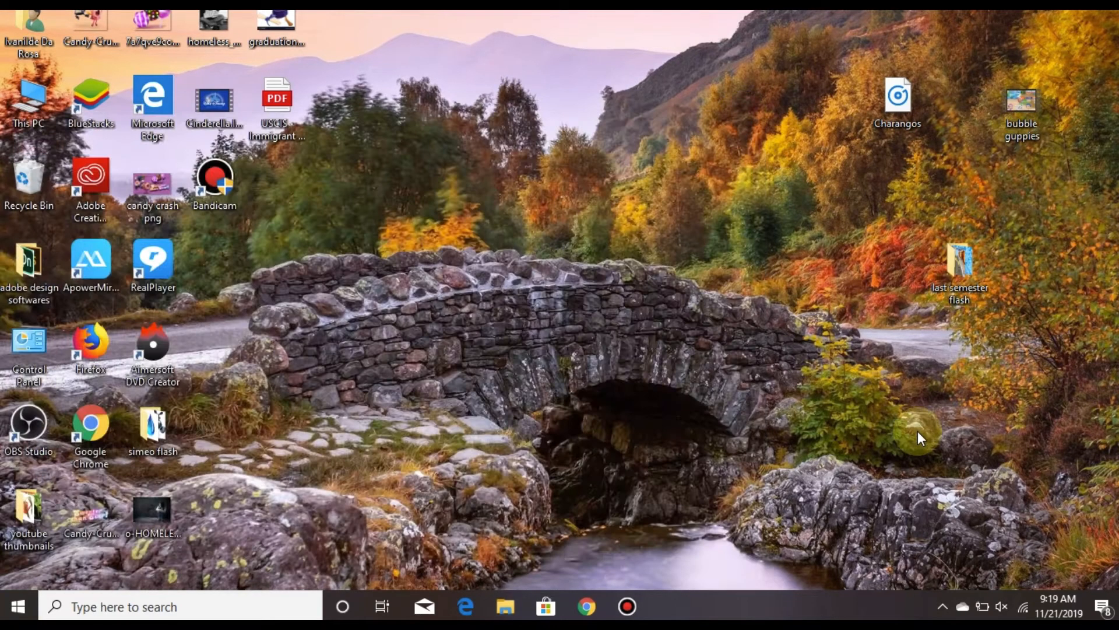
Safely eject the USB drive from the taskbar's hidden icons
{"action": "left_click", "coordinate": [944, 606]}
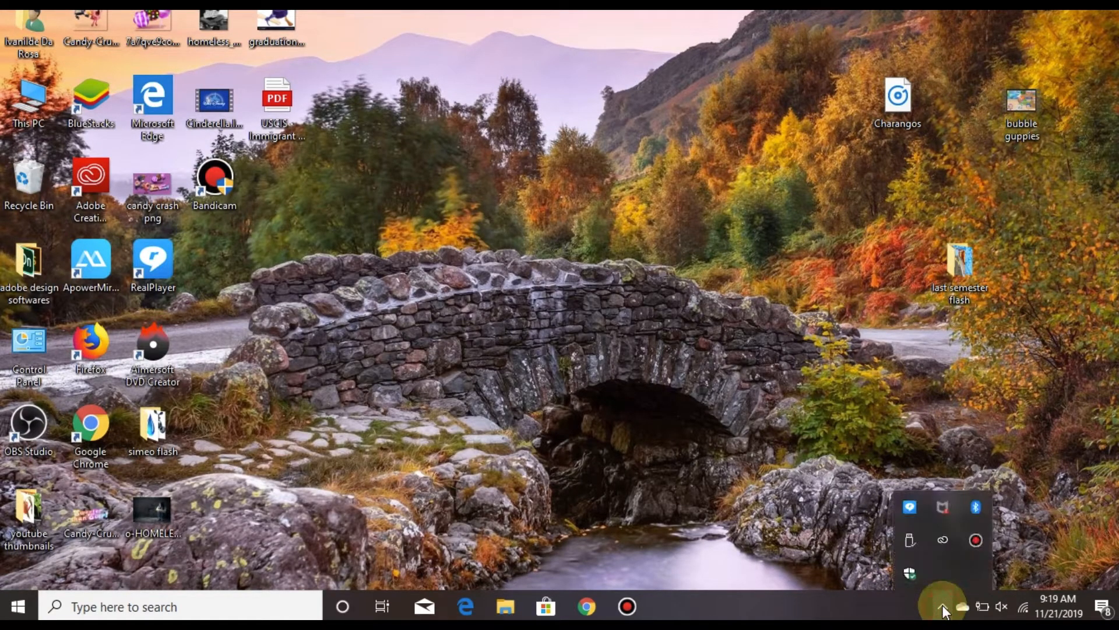
{"action": "left_click", "coordinate": [910, 540]}
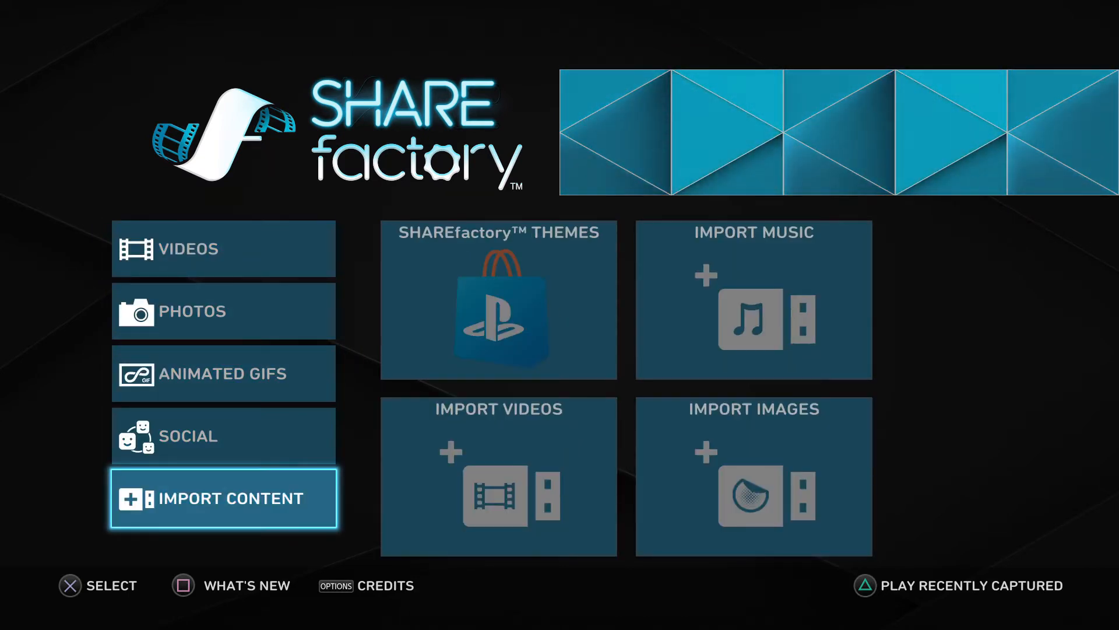
Choose the Import Music tile in SHAREfactory's import options
{"action": "left_click", "coordinate": [498, 300]}
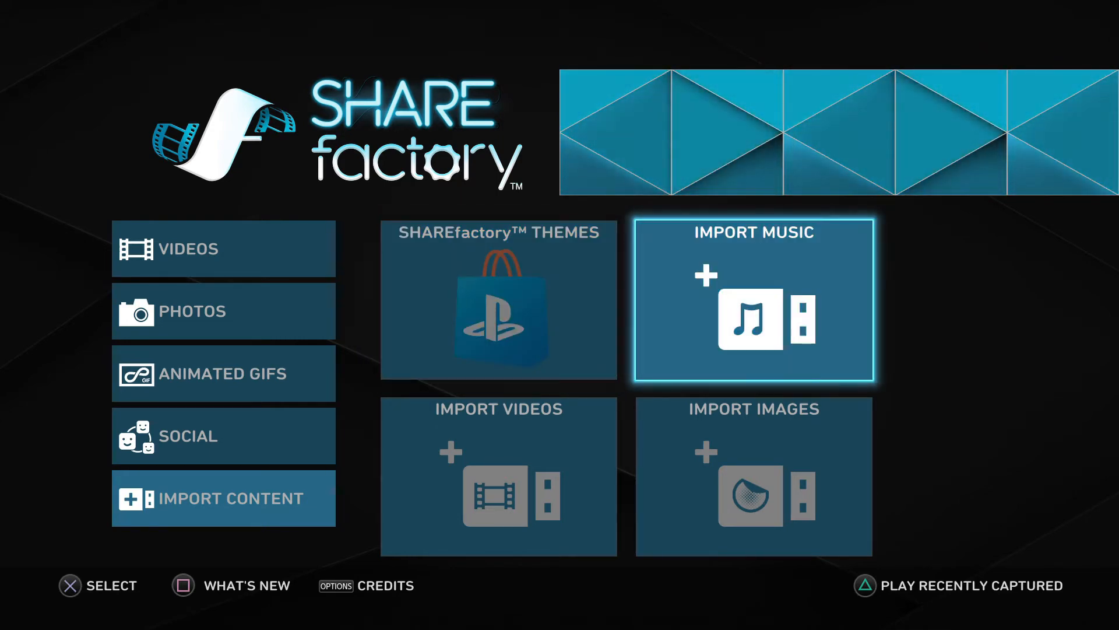
{"action": "left_click", "coordinate": [752, 298]}
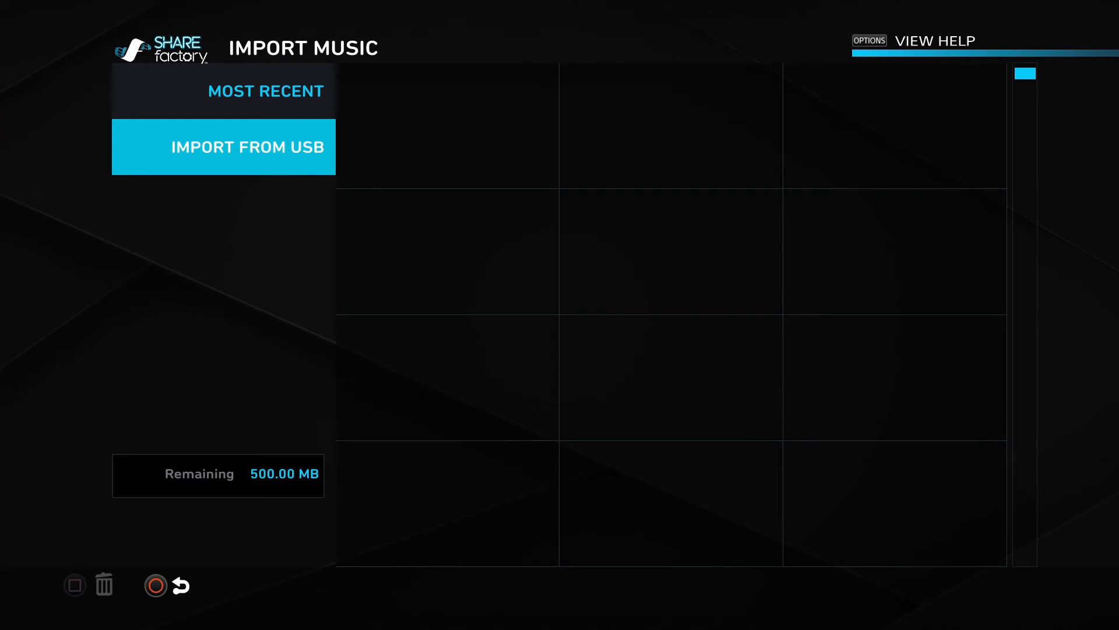
Import Charangos.mp3 from the USB drive using Import Selected
{"action": "left_click", "coordinate": [248, 147]}
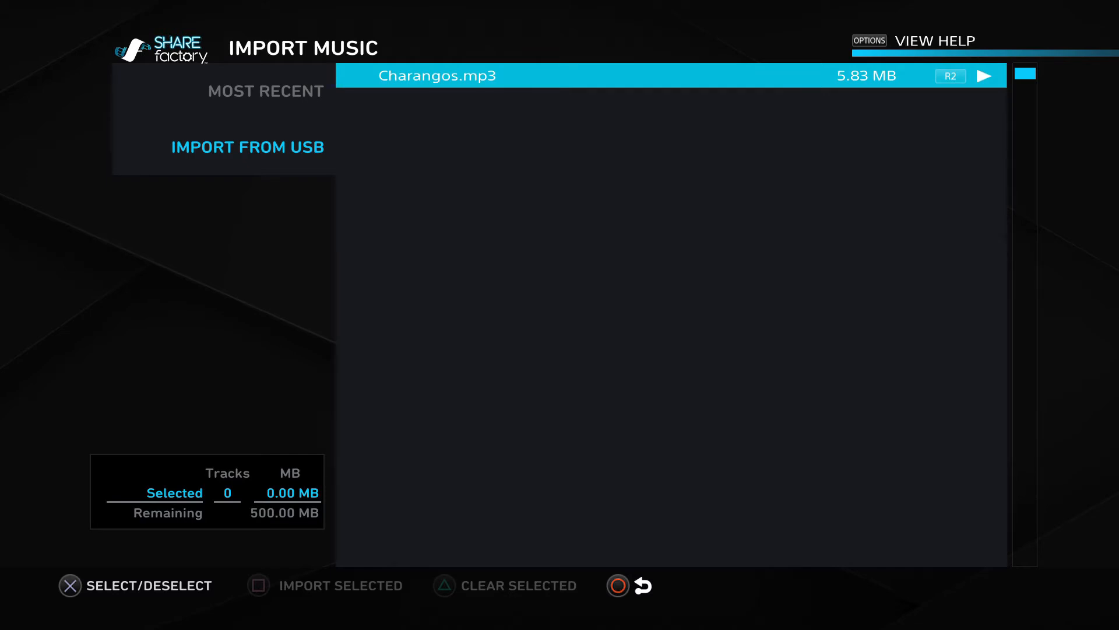
{"action": "left_click", "coordinate": [436, 76]}
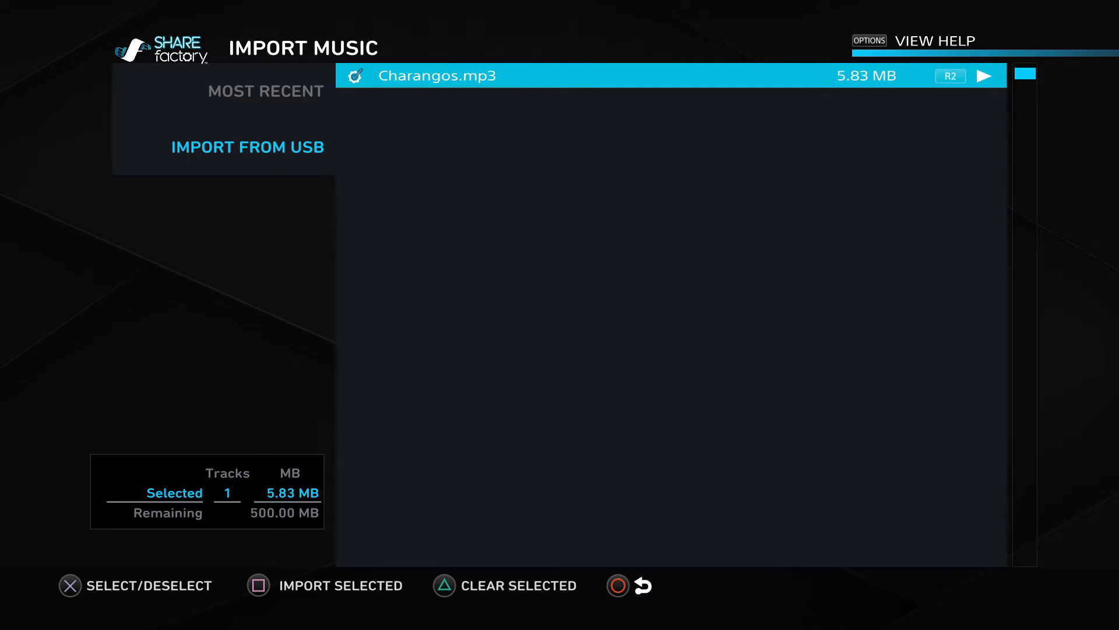
{"action": "left_click", "coordinate": [257, 585]}
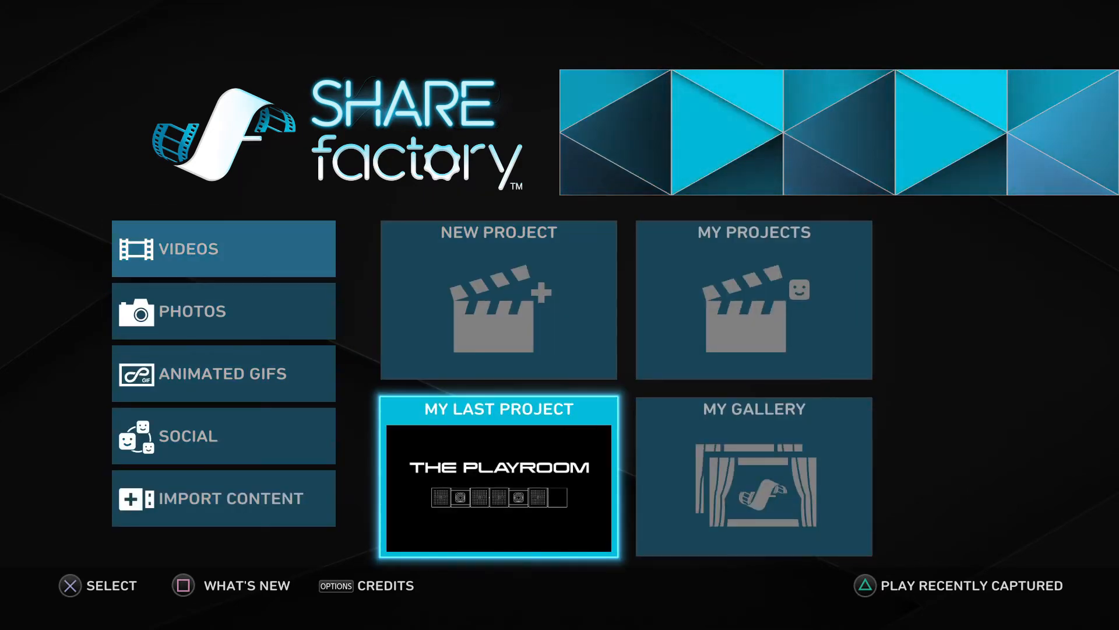
Open The Playroom project and add the music track through Add Music
{"action": "left_click", "coordinate": [501, 488]}
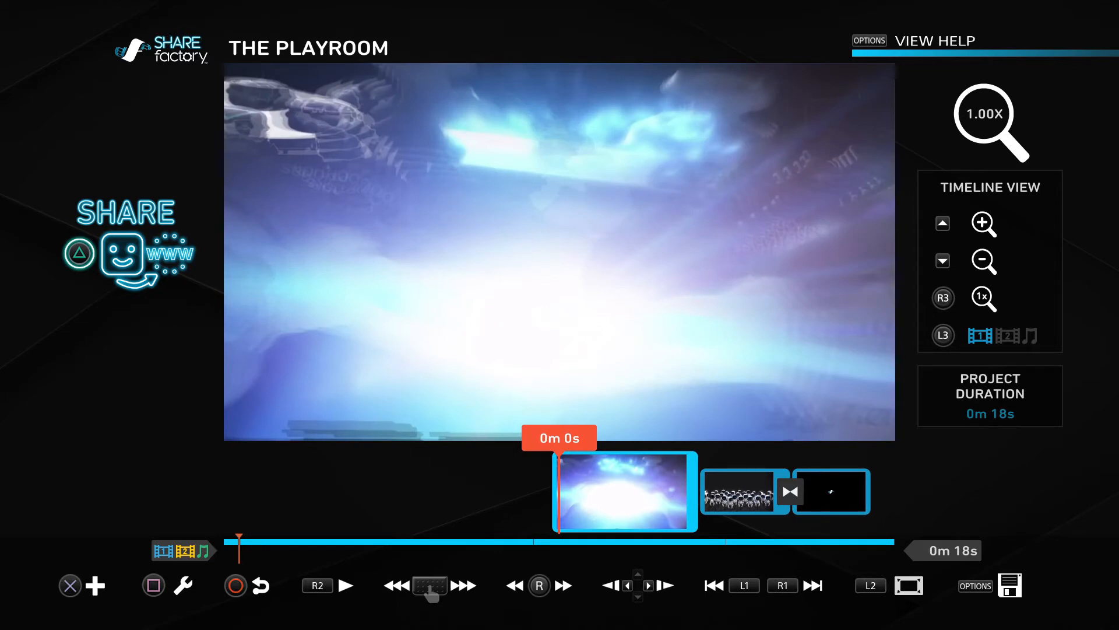
{"action": "left_click", "coordinate": [94, 585]}
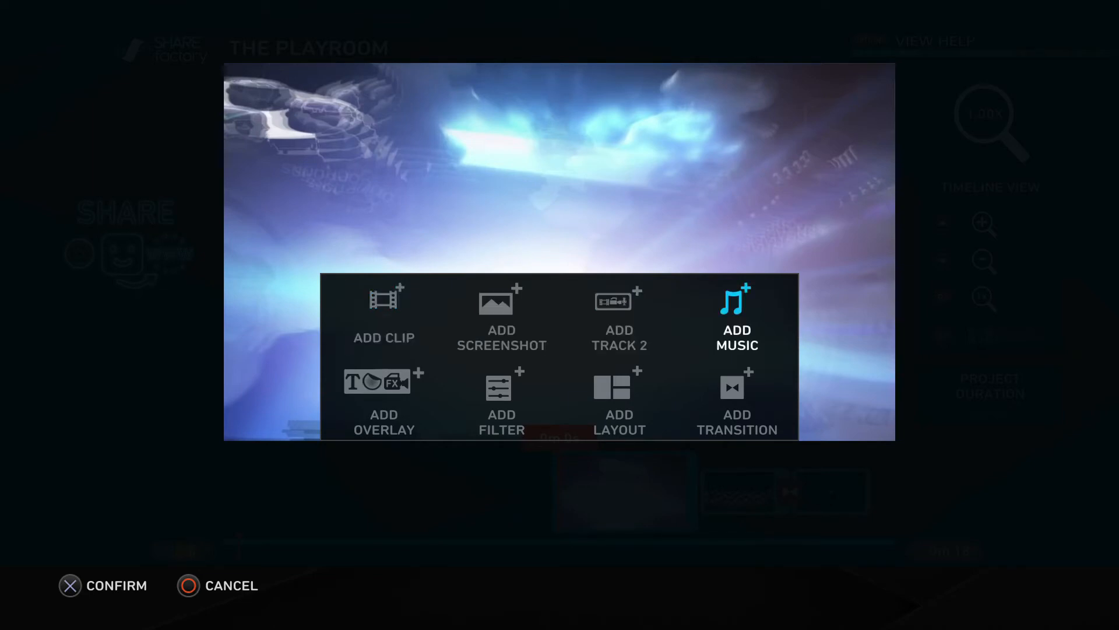
{"action": "left_click", "coordinate": [736, 314]}
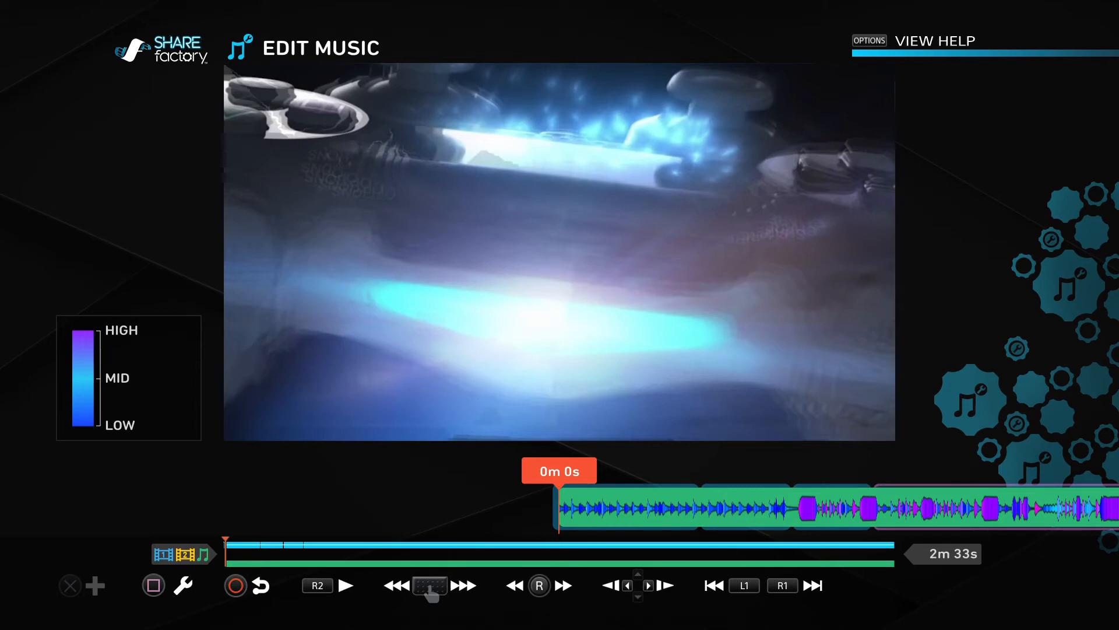
Play back the added music track, then bring up its edit menu
{"action": "left_click", "coordinate": [346, 585]}
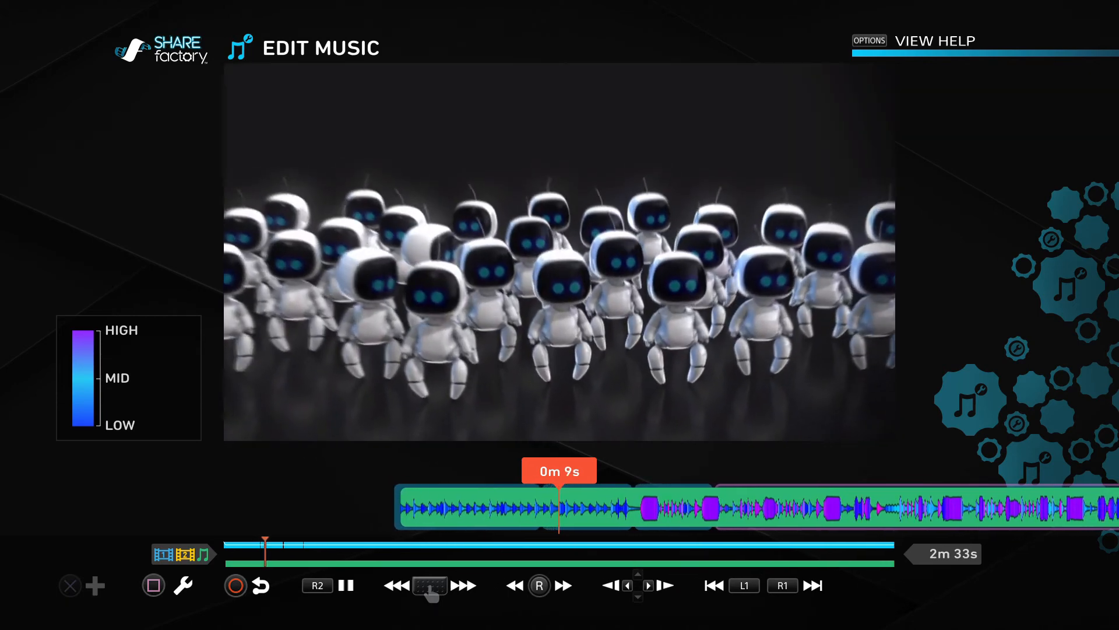
{"action": "left_click", "coordinate": [346, 585]}
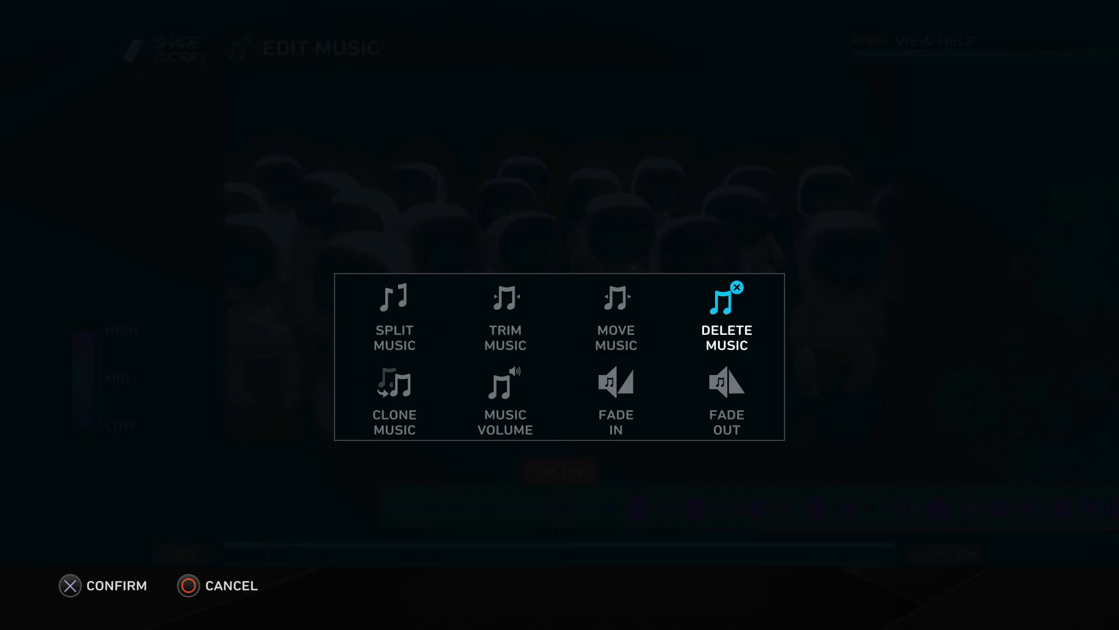
Select Fade In and adjust the Duration slider to set the music's fade length
{"action": "key", "text": "Left"}
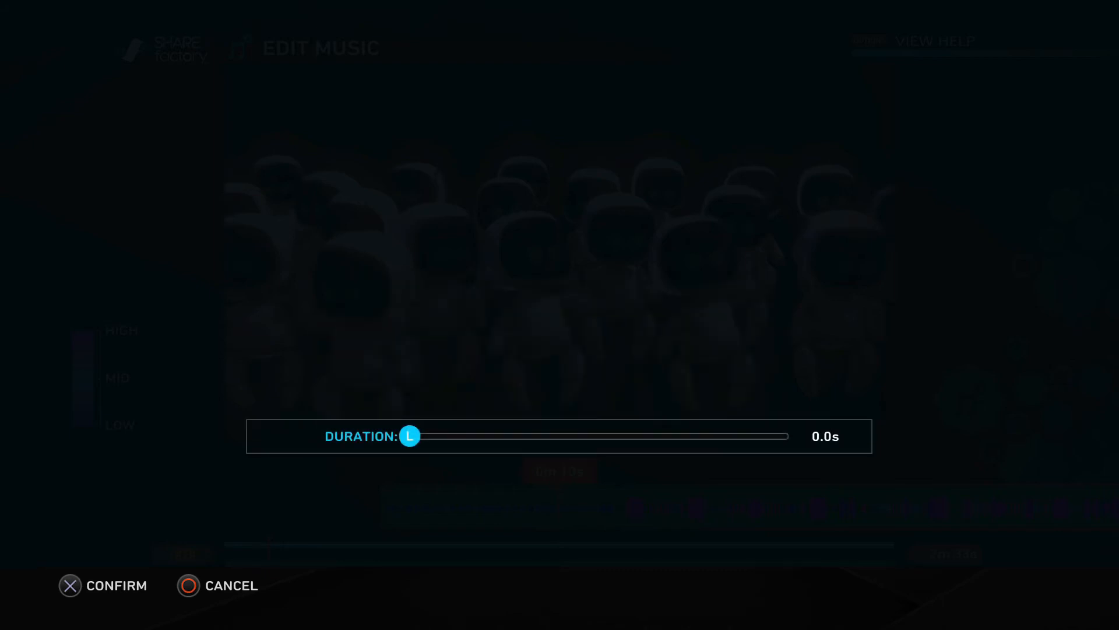
{"action": "left_click_drag", "start_coordinate": [410, 435], "coordinate": [471, 435]}
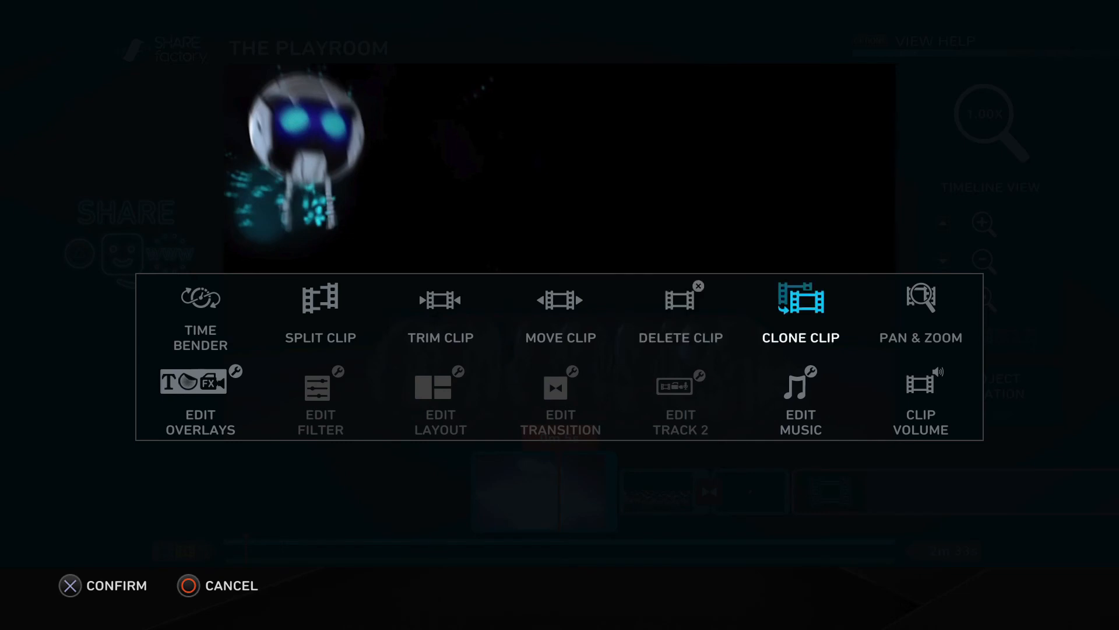
Set the first clip's Clip Volume to 1%, then play The Playroom preview with its music
{"action": "left_click", "coordinate": [920, 401]}
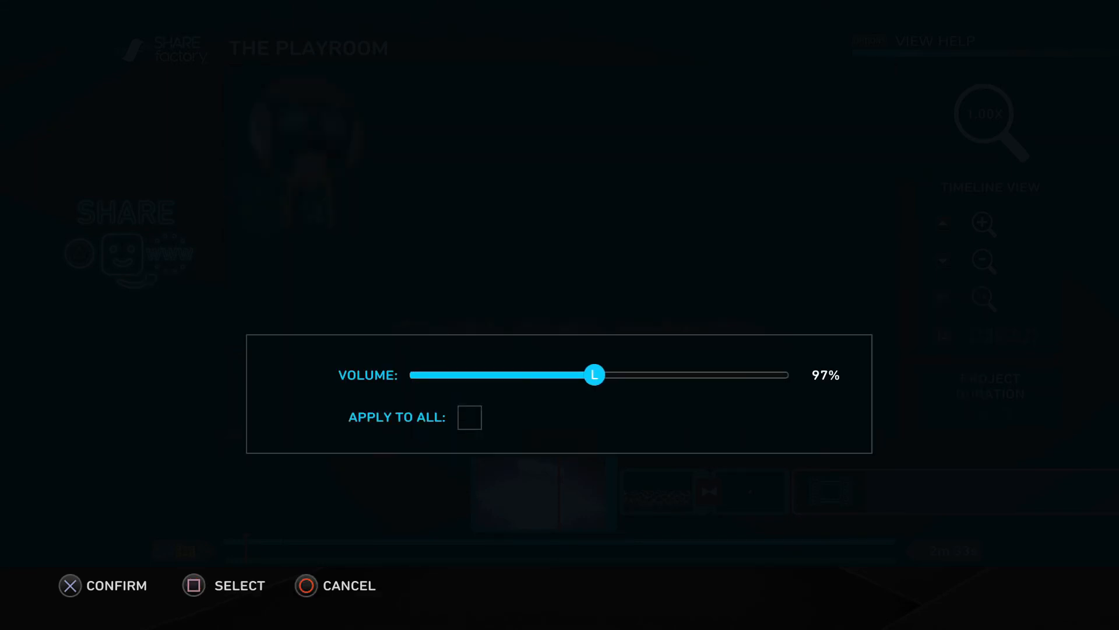
{"action": "left_click_drag", "start_coordinate": [594, 374], "coordinate": [412, 374]}
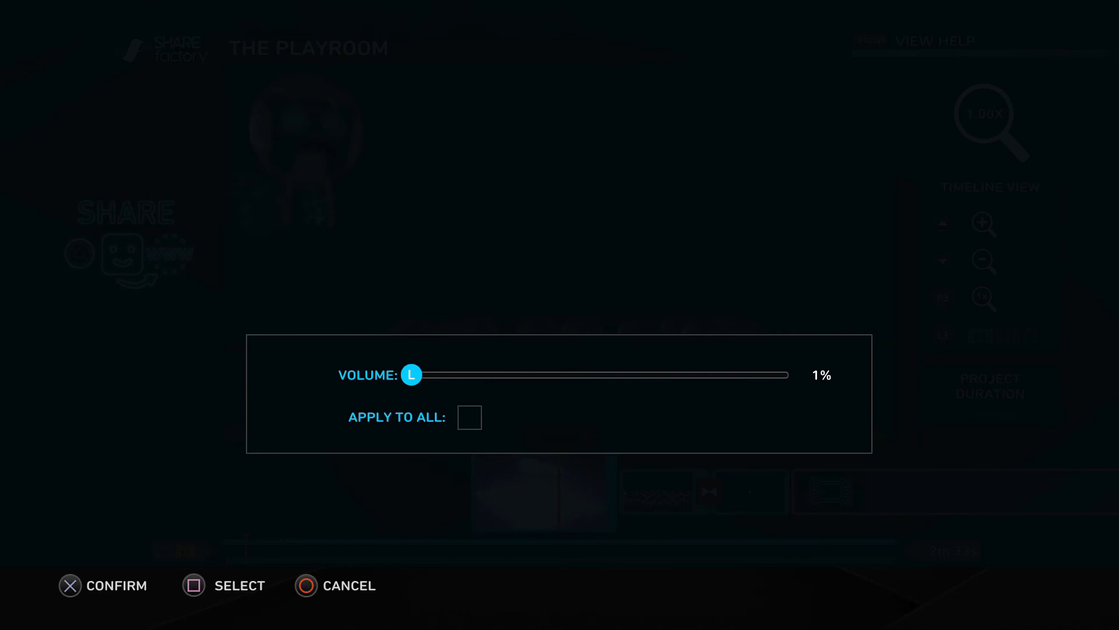
{"action": "left_click_drag", "start_coordinate": [411, 375], "coordinate": [416, 374]}
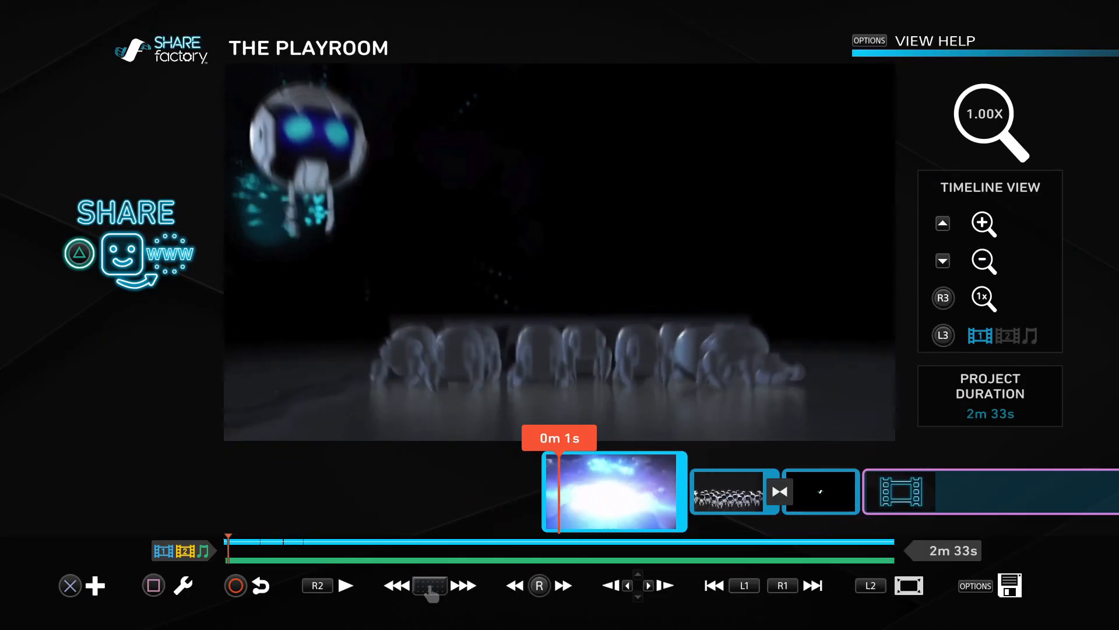
{"action": "left_click", "coordinate": [345, 585]}
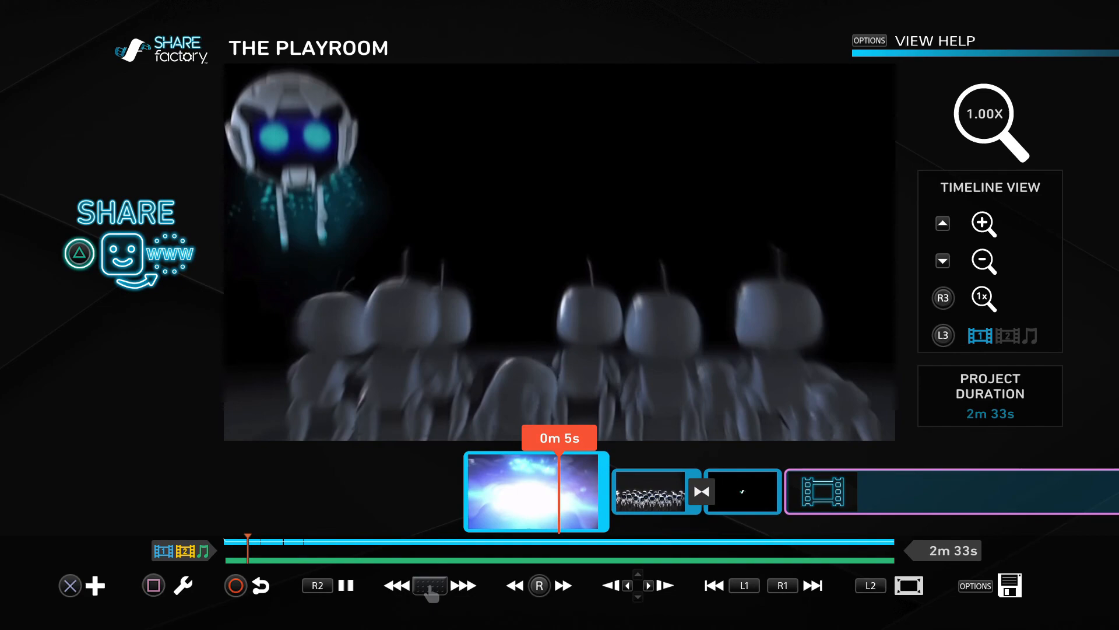
{"action": "left_click", "coordinate": [463, 586]}
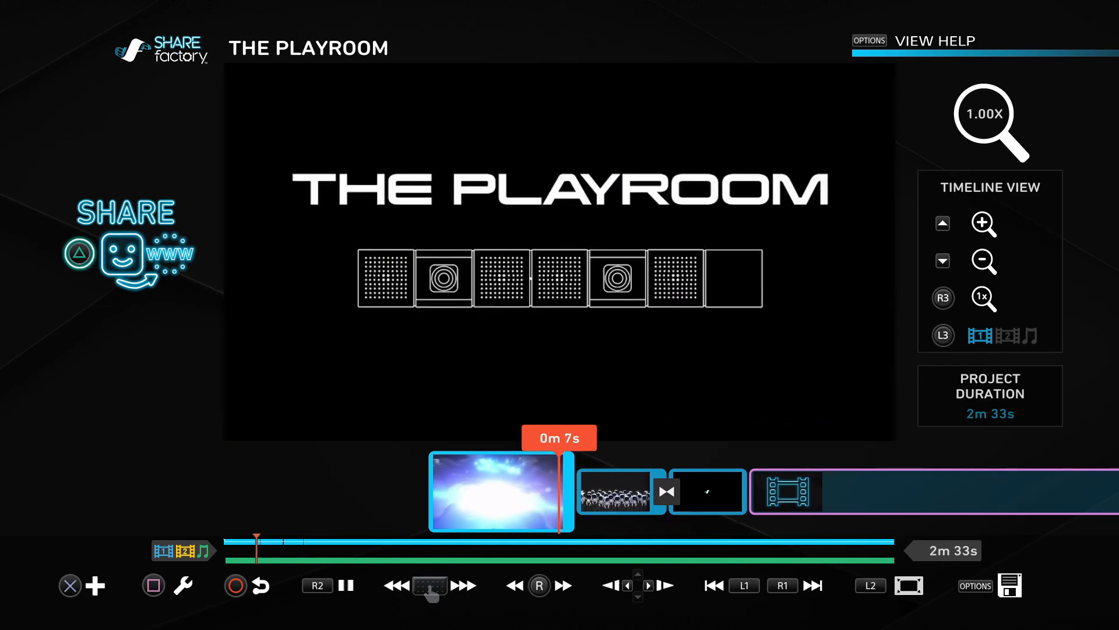